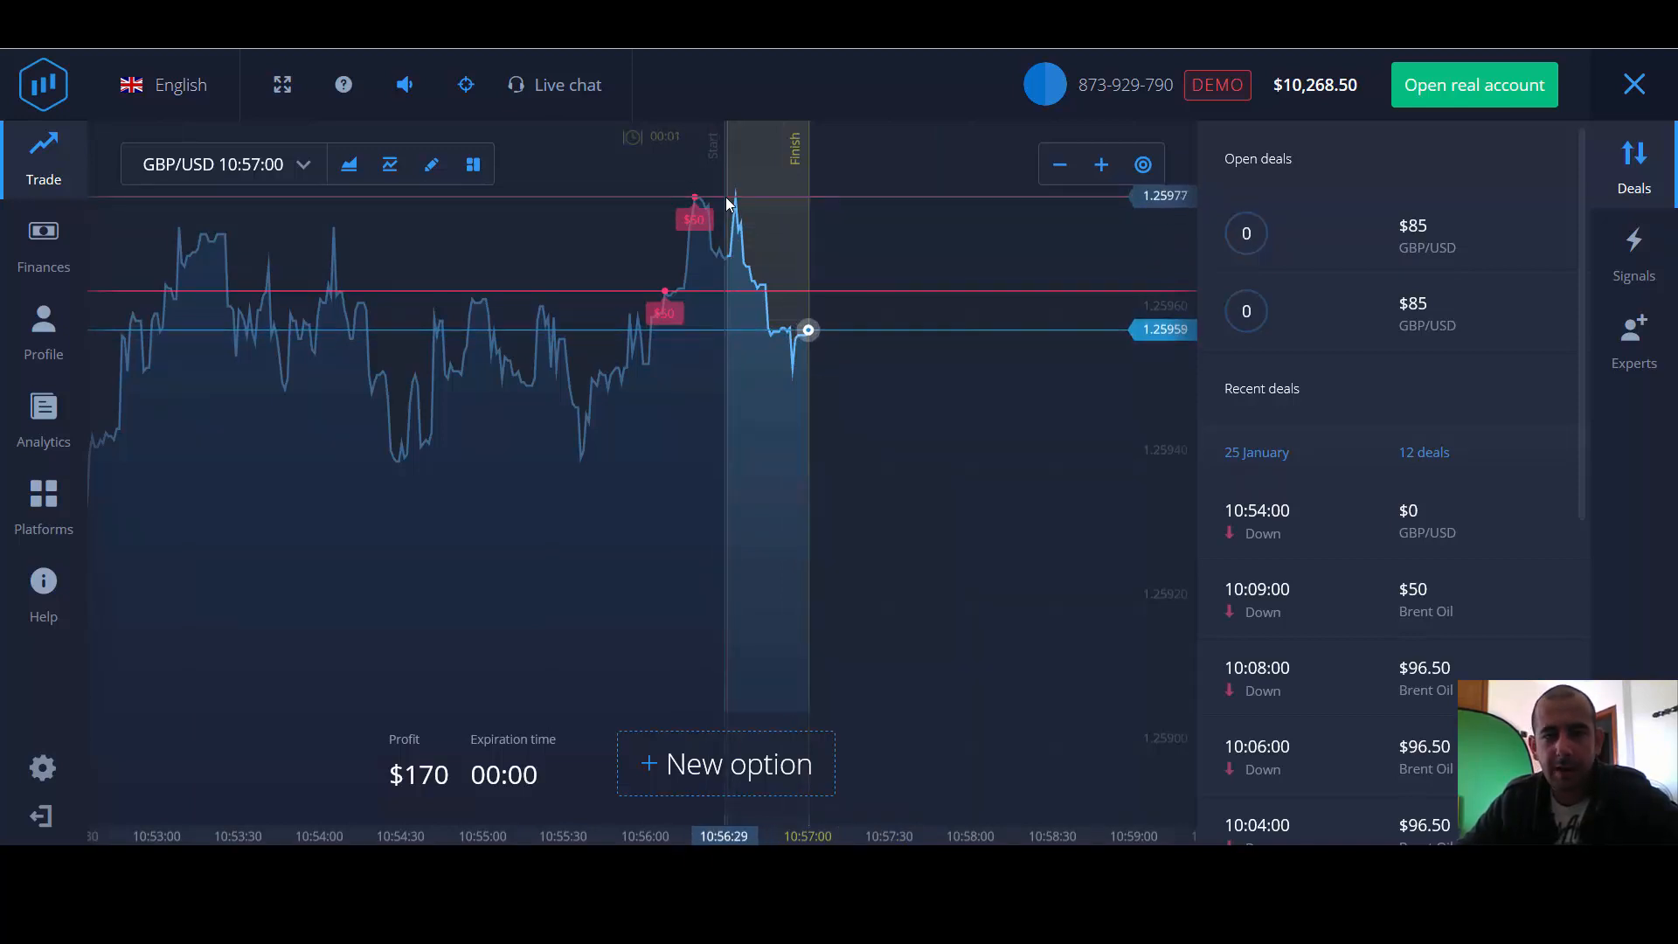
- Close the Trade result pop-up for the $170 GBP/USD profit
click(725, 762)
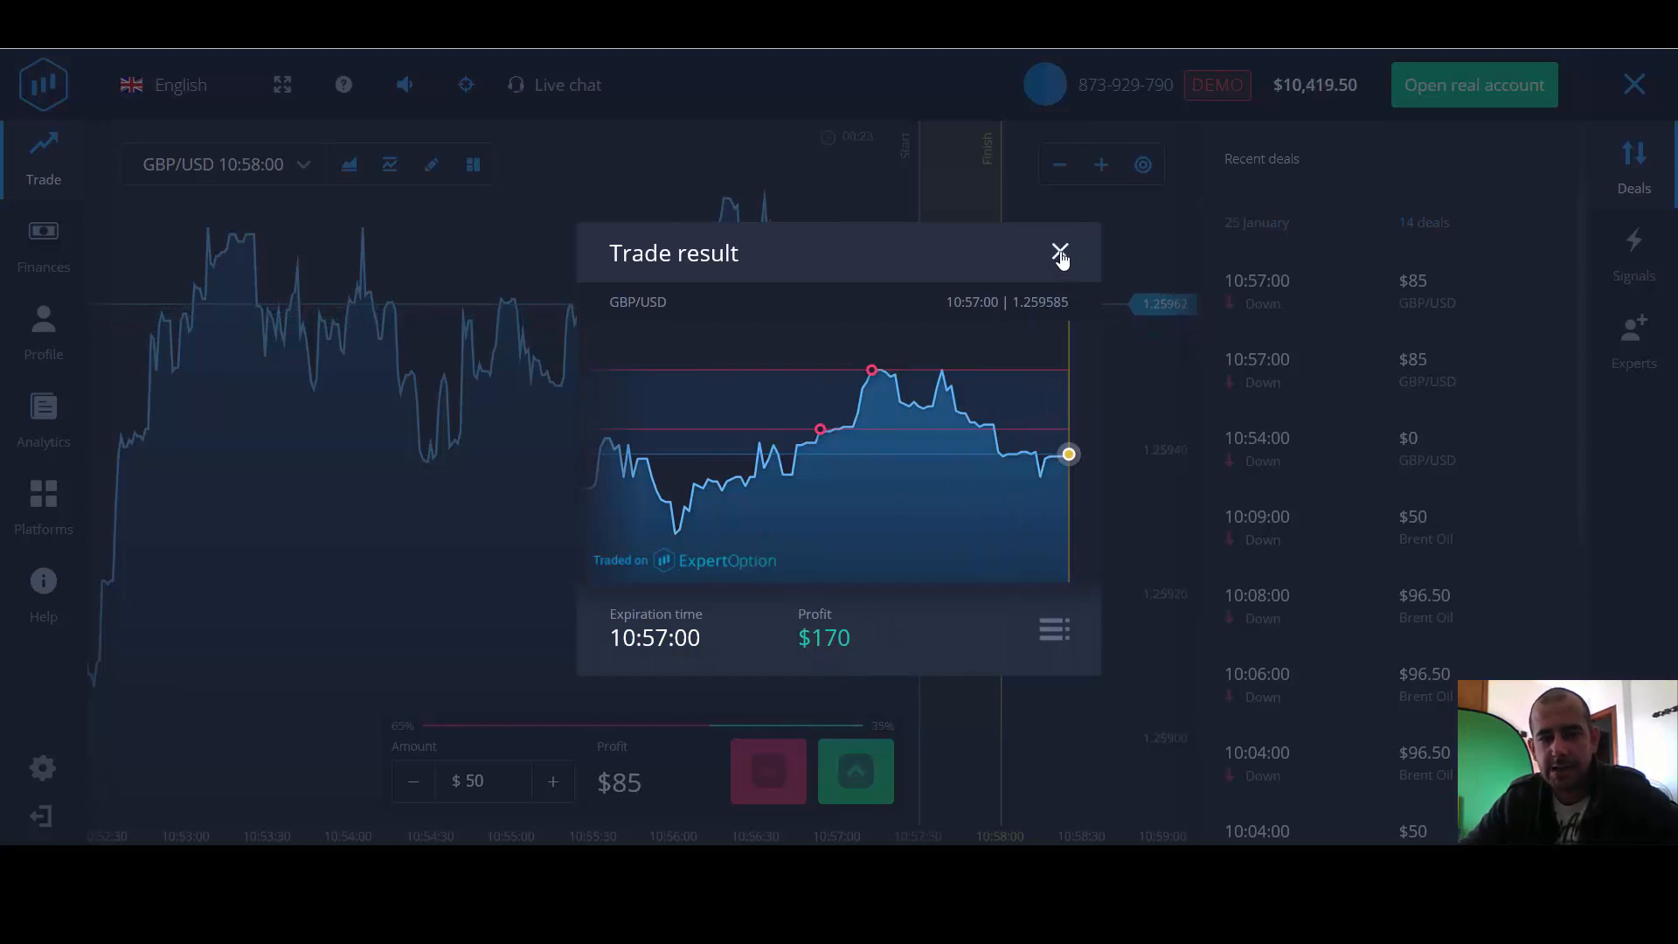
click(1059, 253)
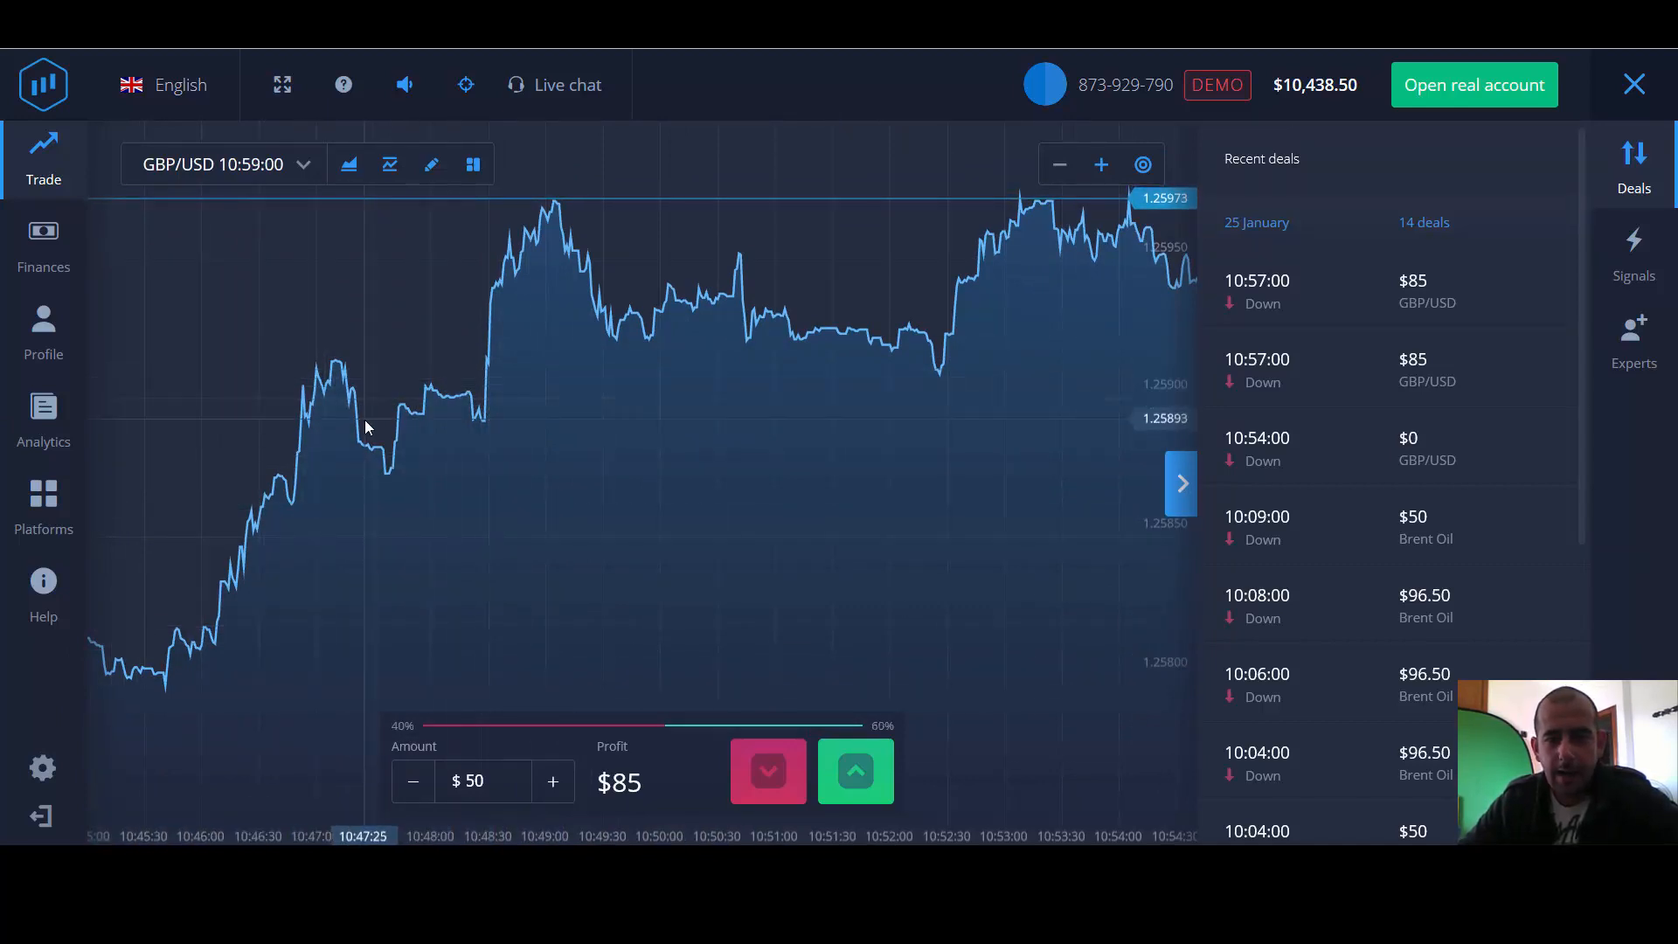
mouse_move(235, 599)
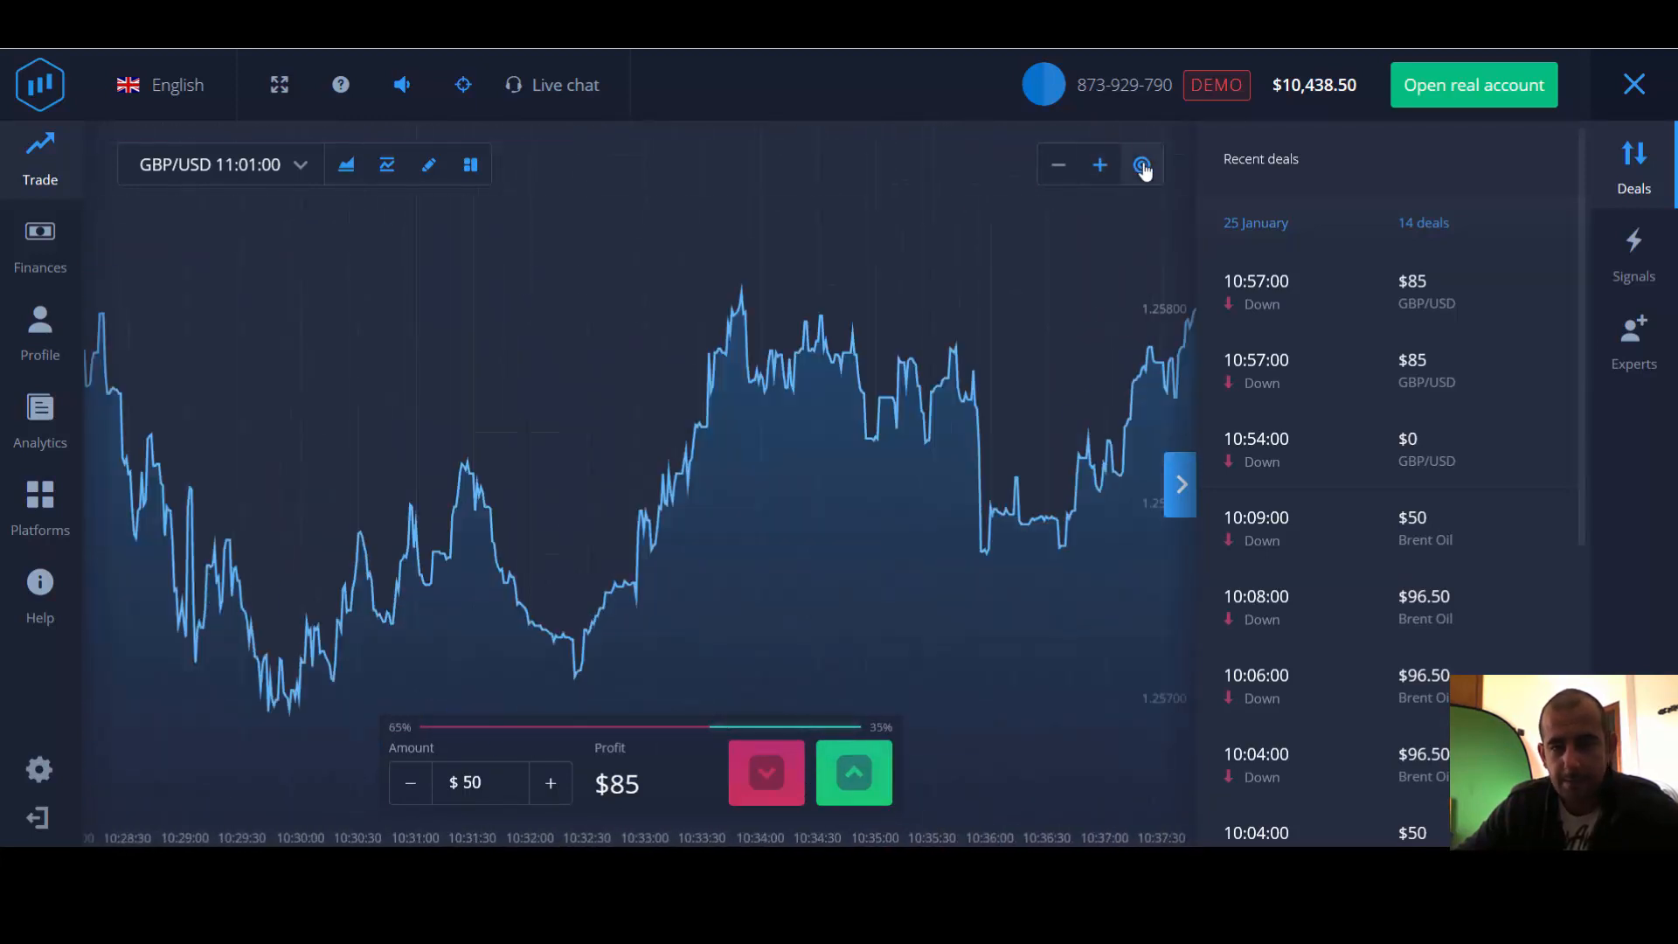
- Recenter the GBP/USD chart on the live price and scroll the Recent deals list
click(1142, 165)
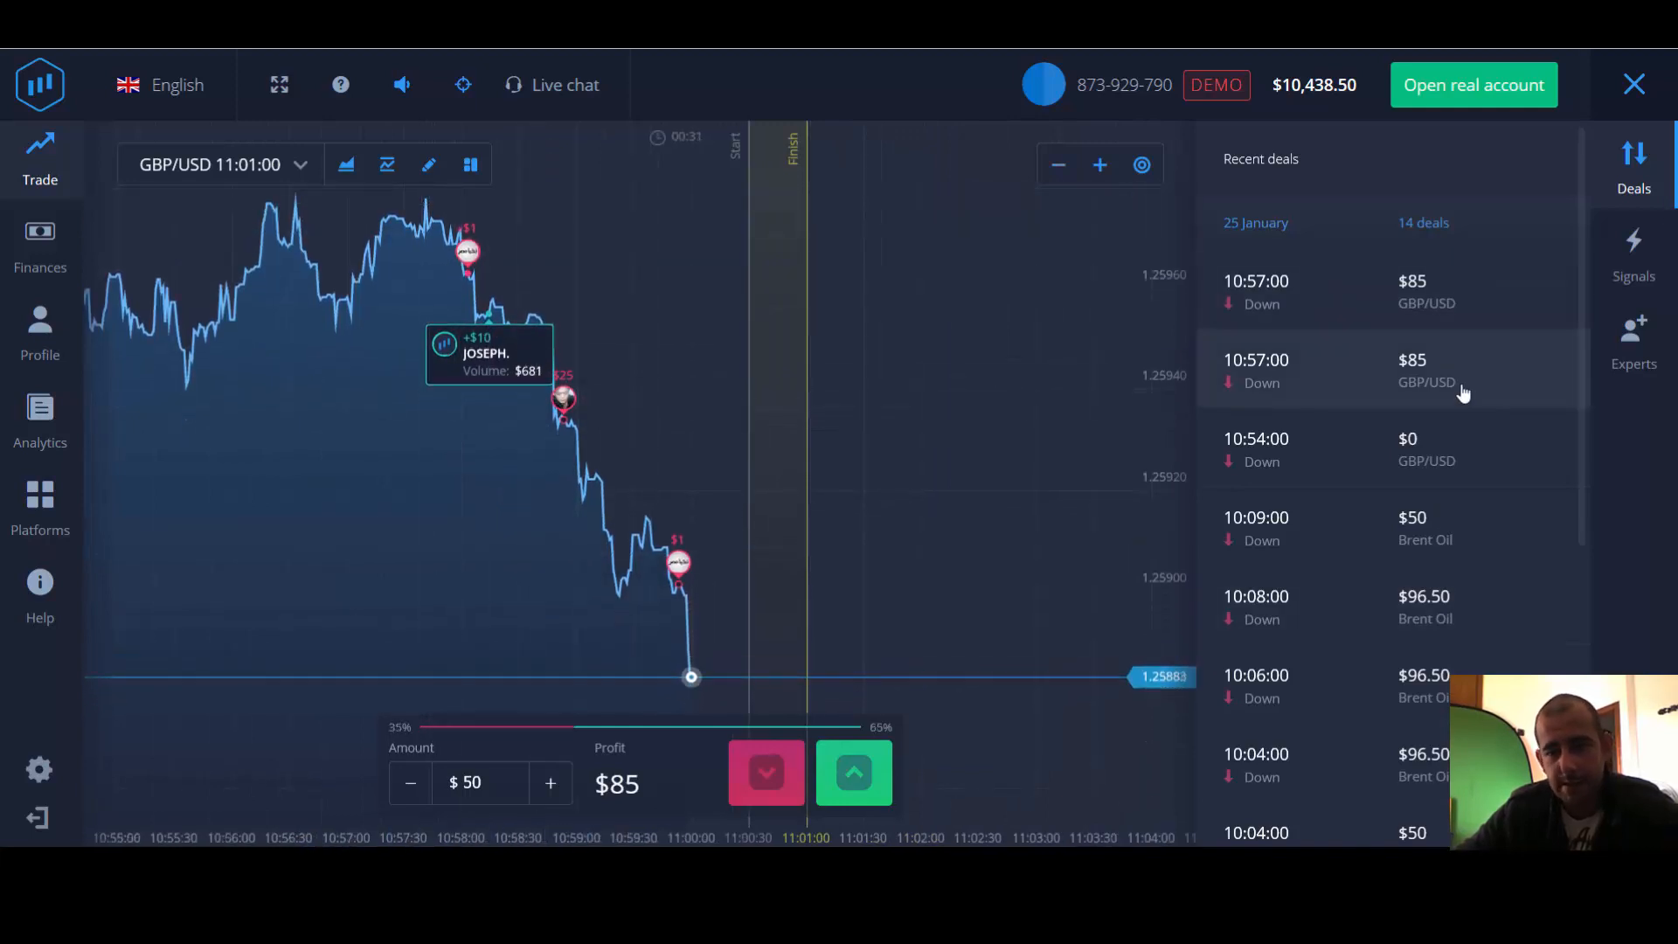
scroll(down, 3)
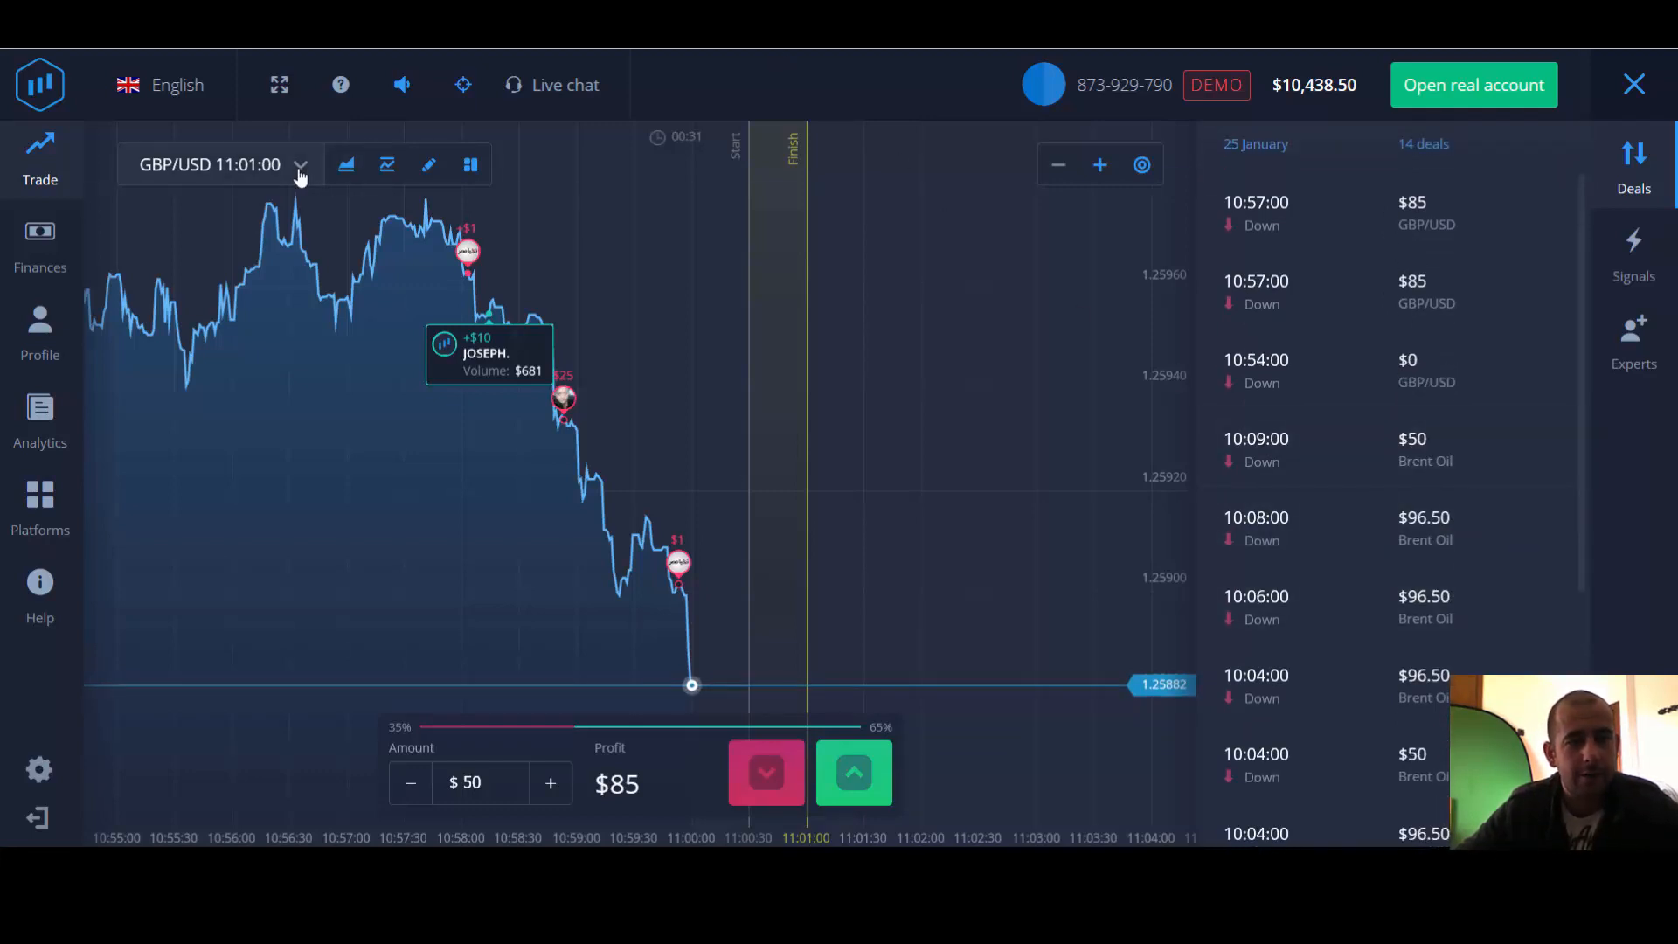
- Change the active asset from GBP/USD to Brent Oil, closing at 11:01:00
click(299, 163)
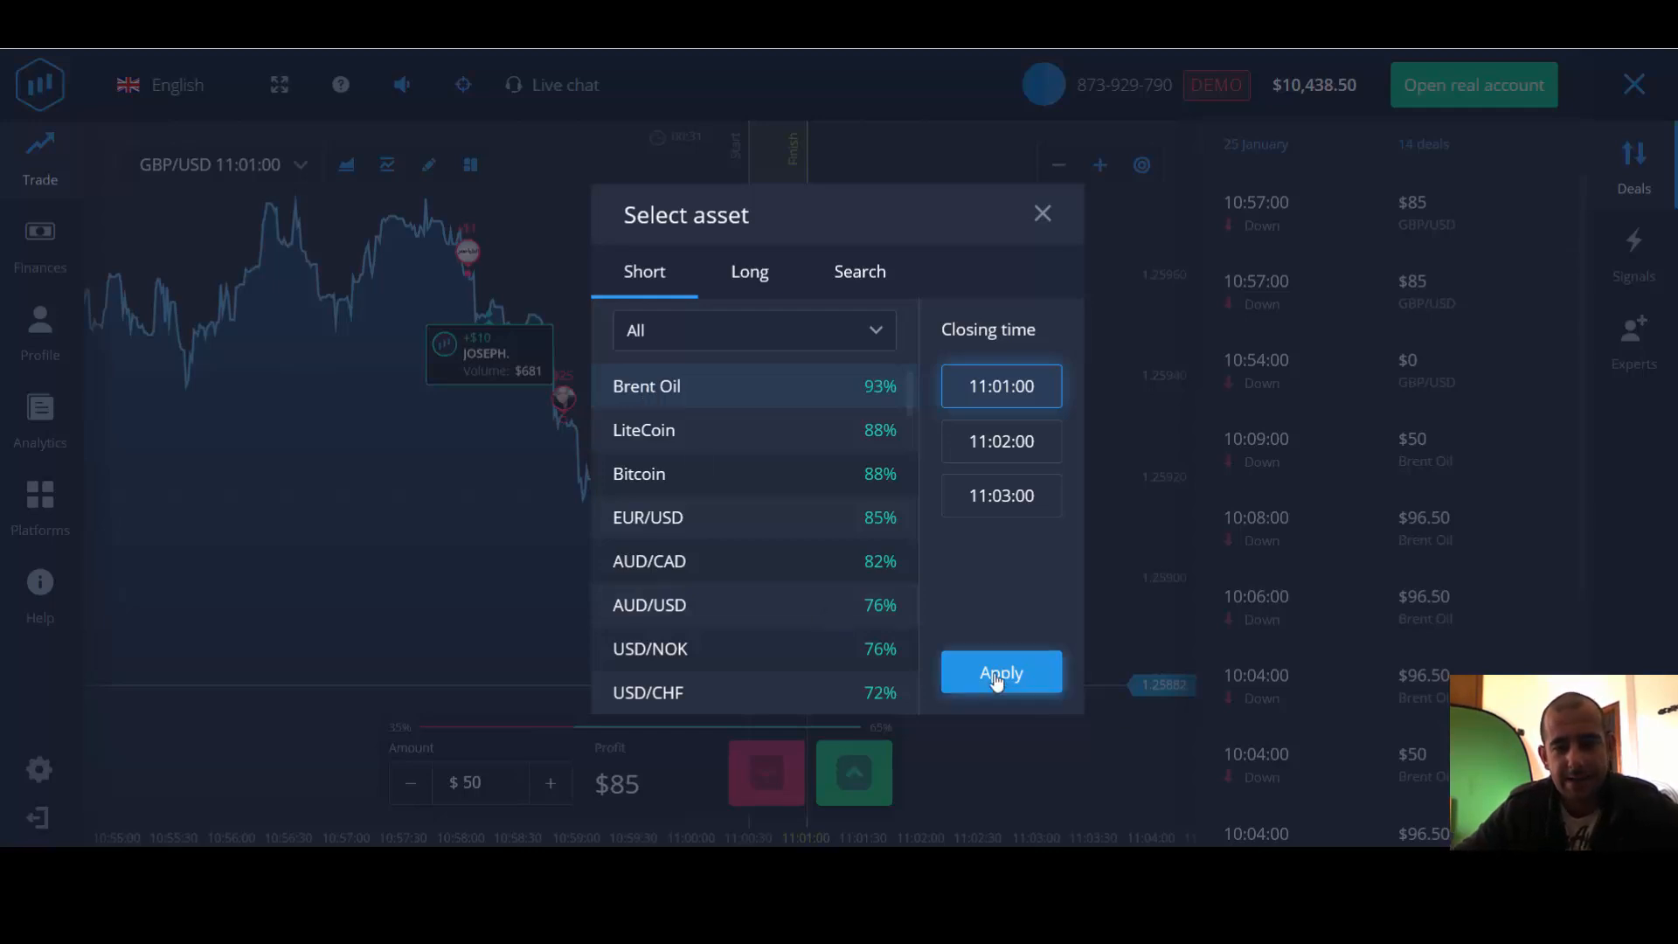
click(999, 672)
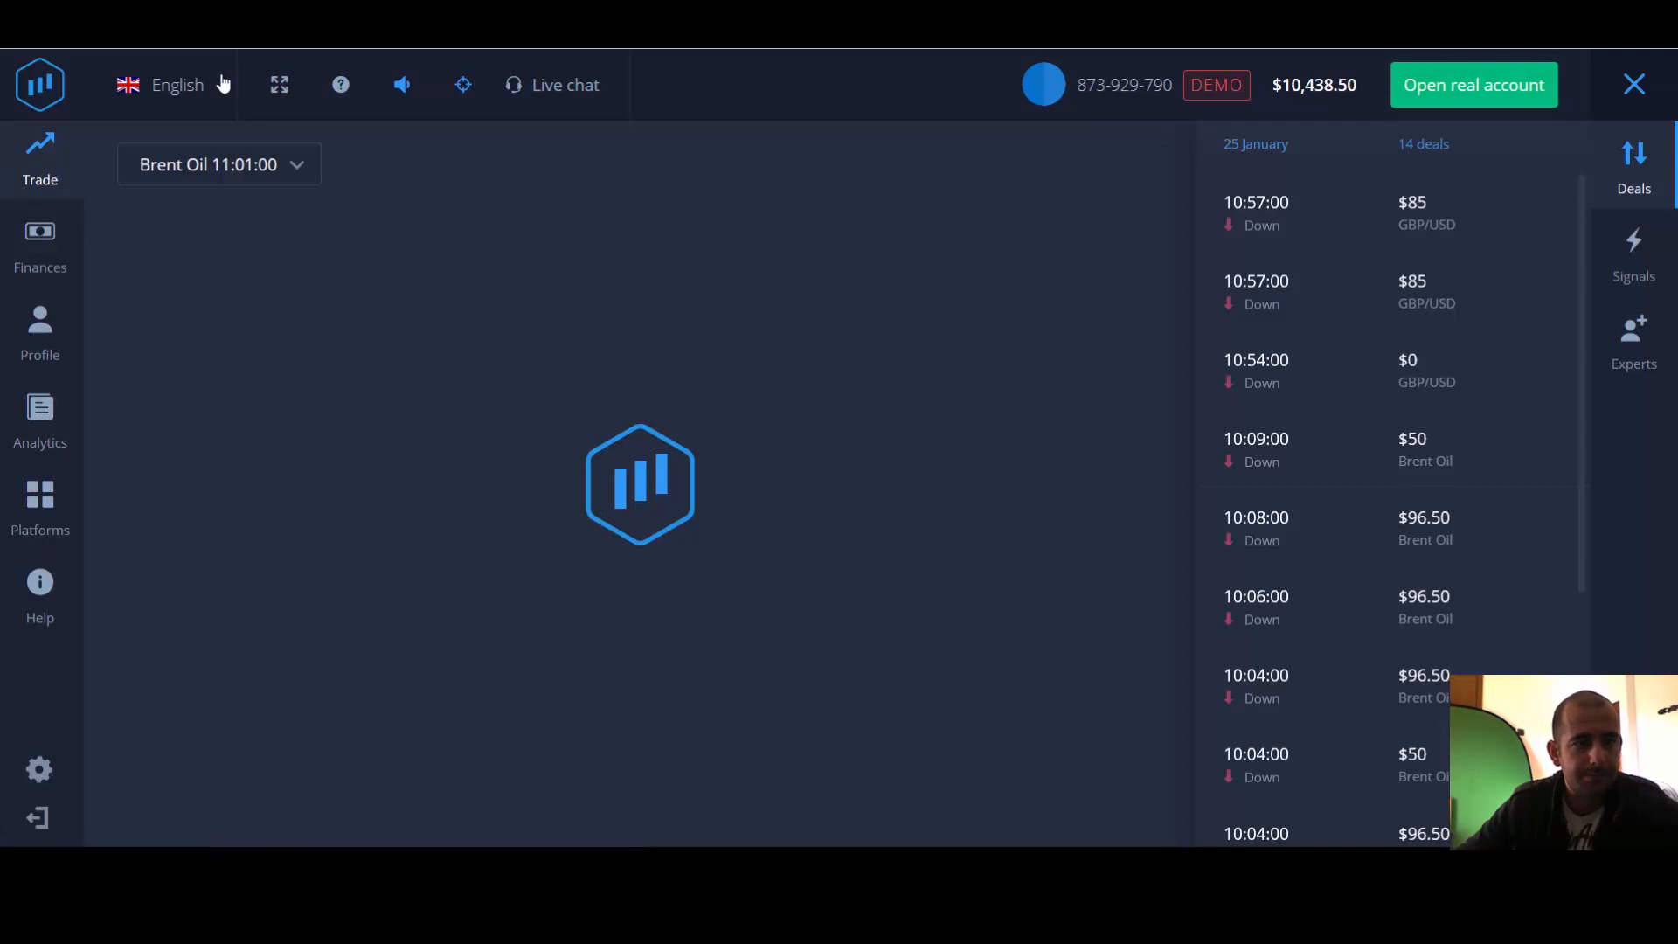
mouse_move(1527, 554)
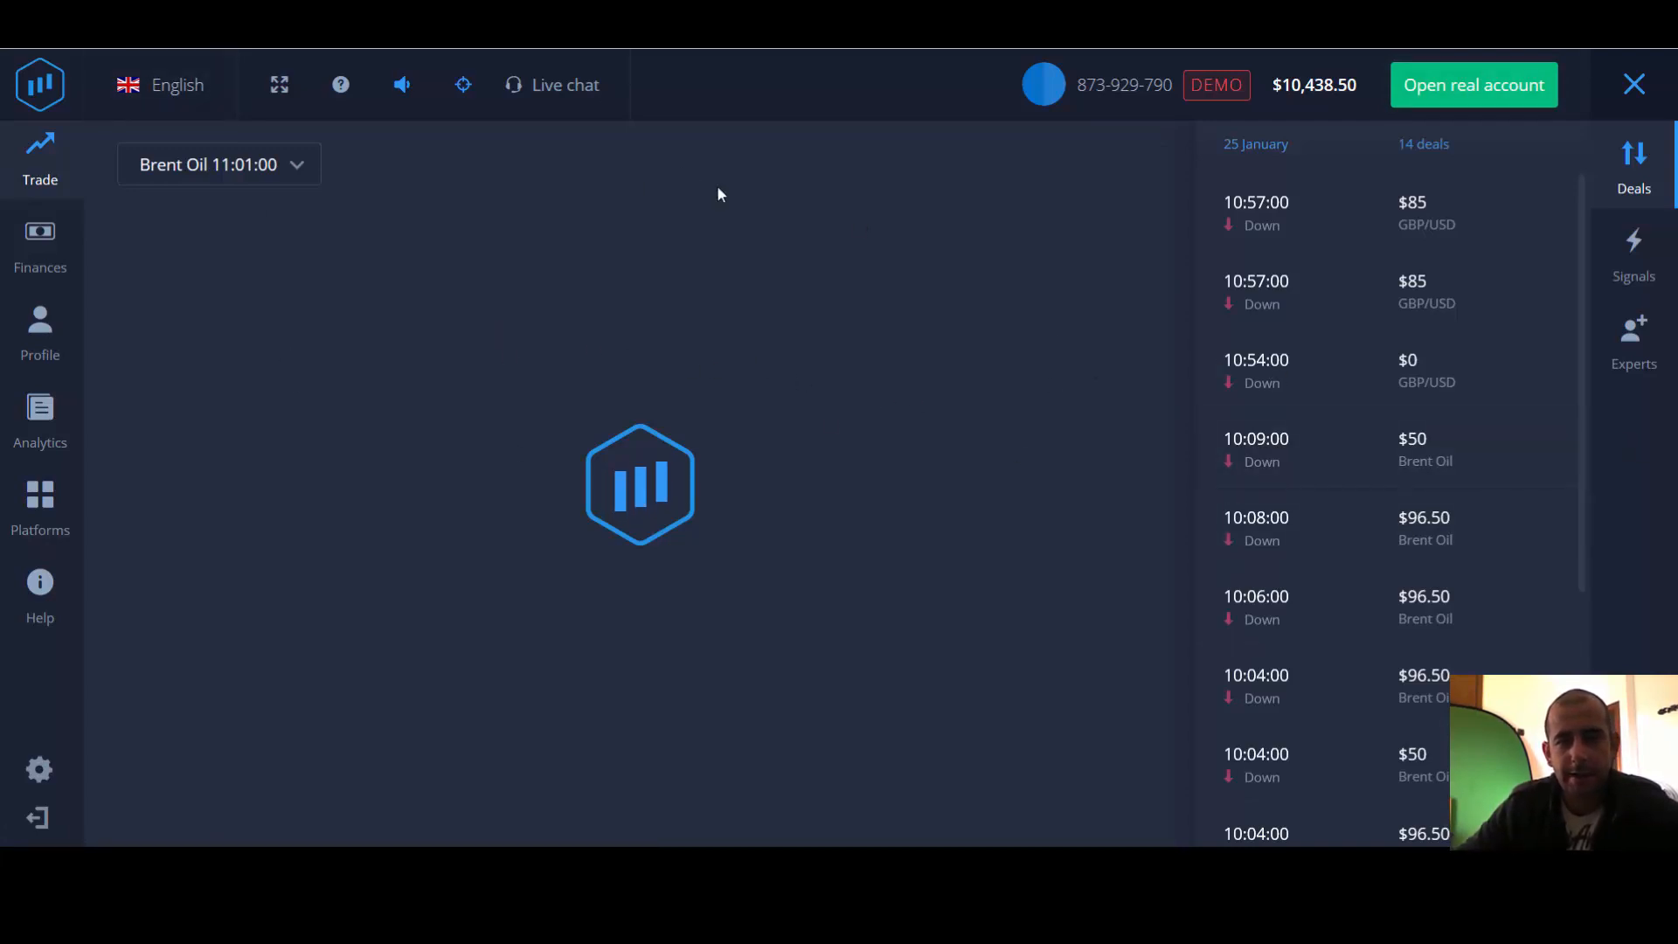
mouse_move(806, 249)
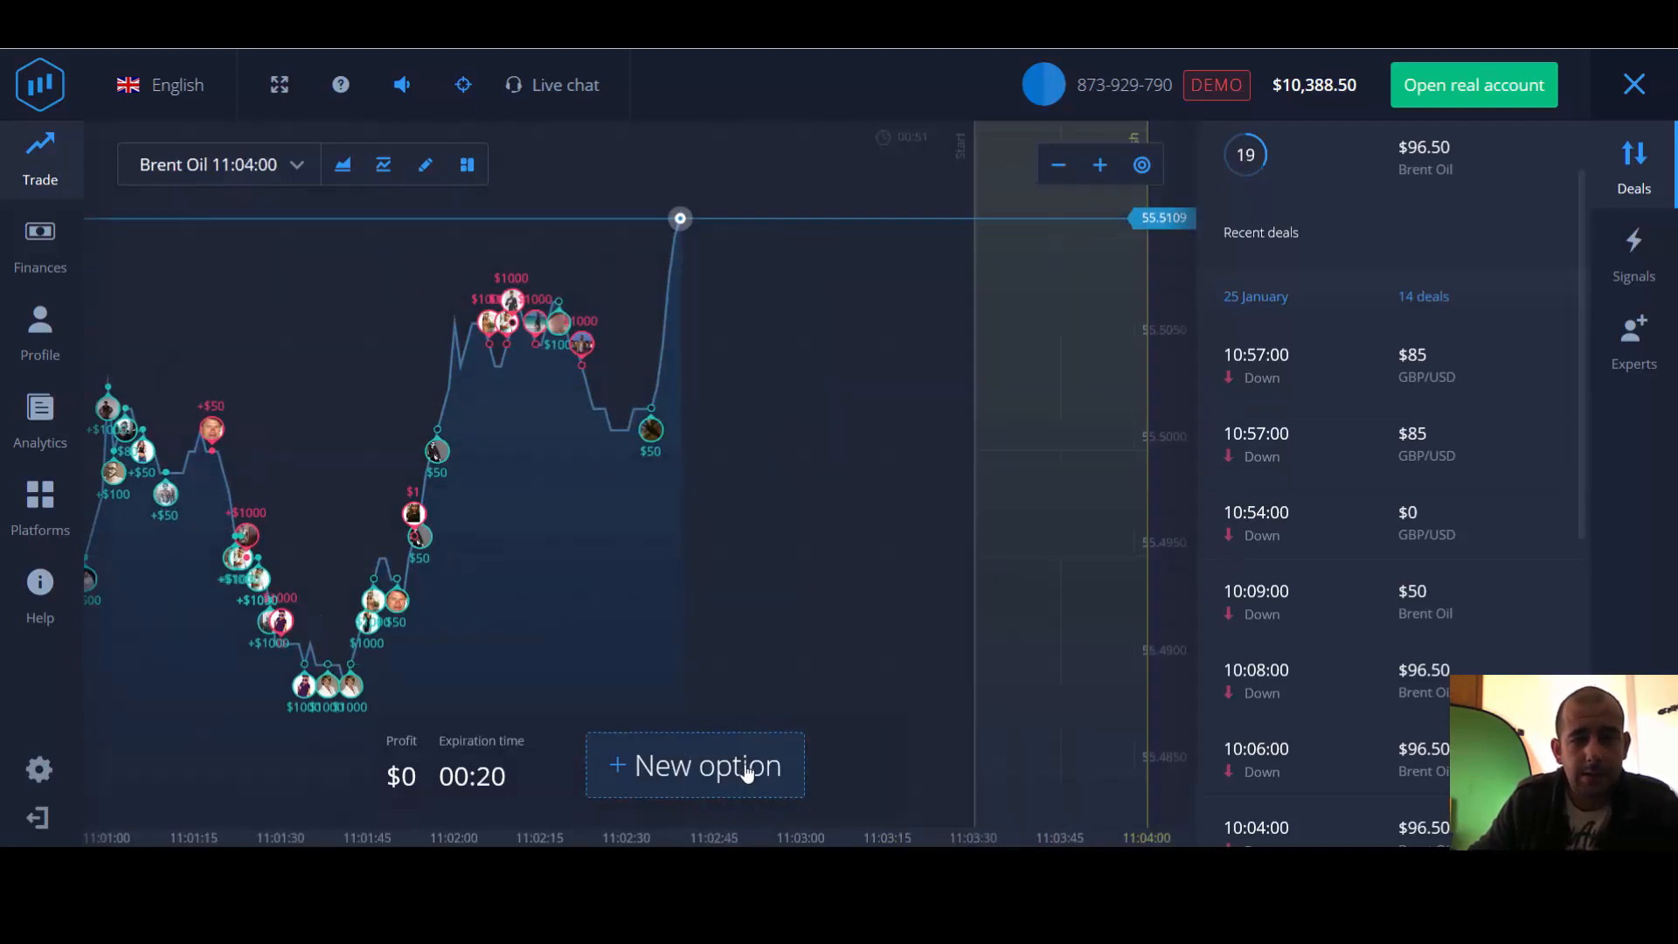
- Start preparing a new $50 Brent Oil option with New option
click(694, 764)
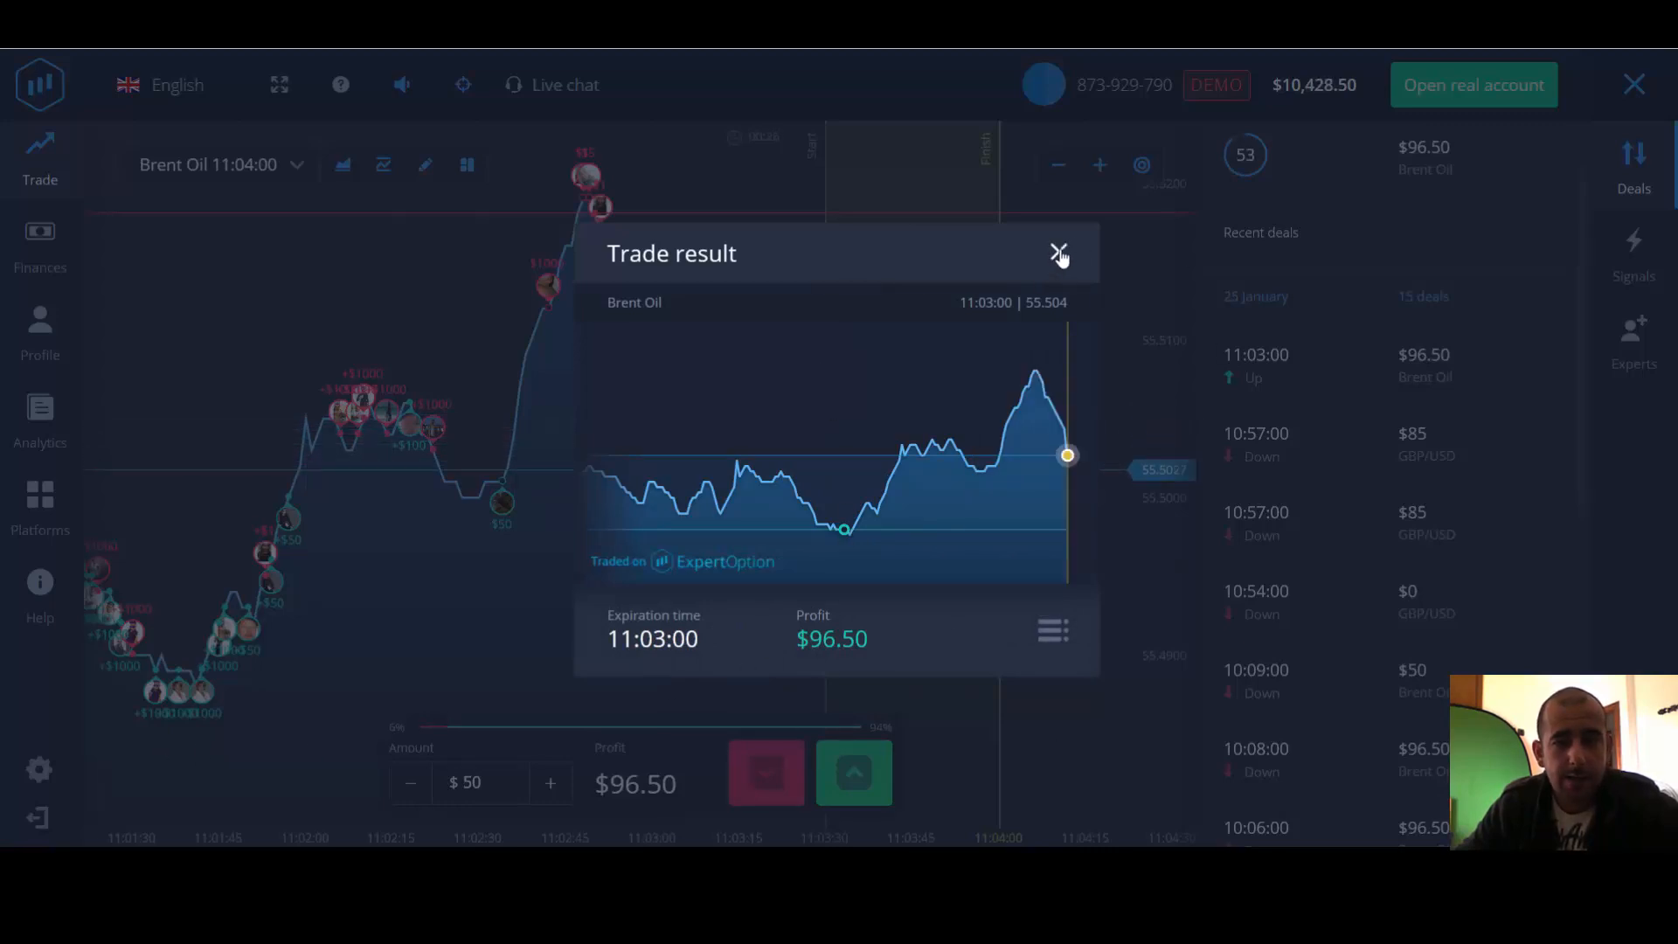
- Close the 11:03 Brent Oil trade result showing the $96.50 win
click(1058, 253)
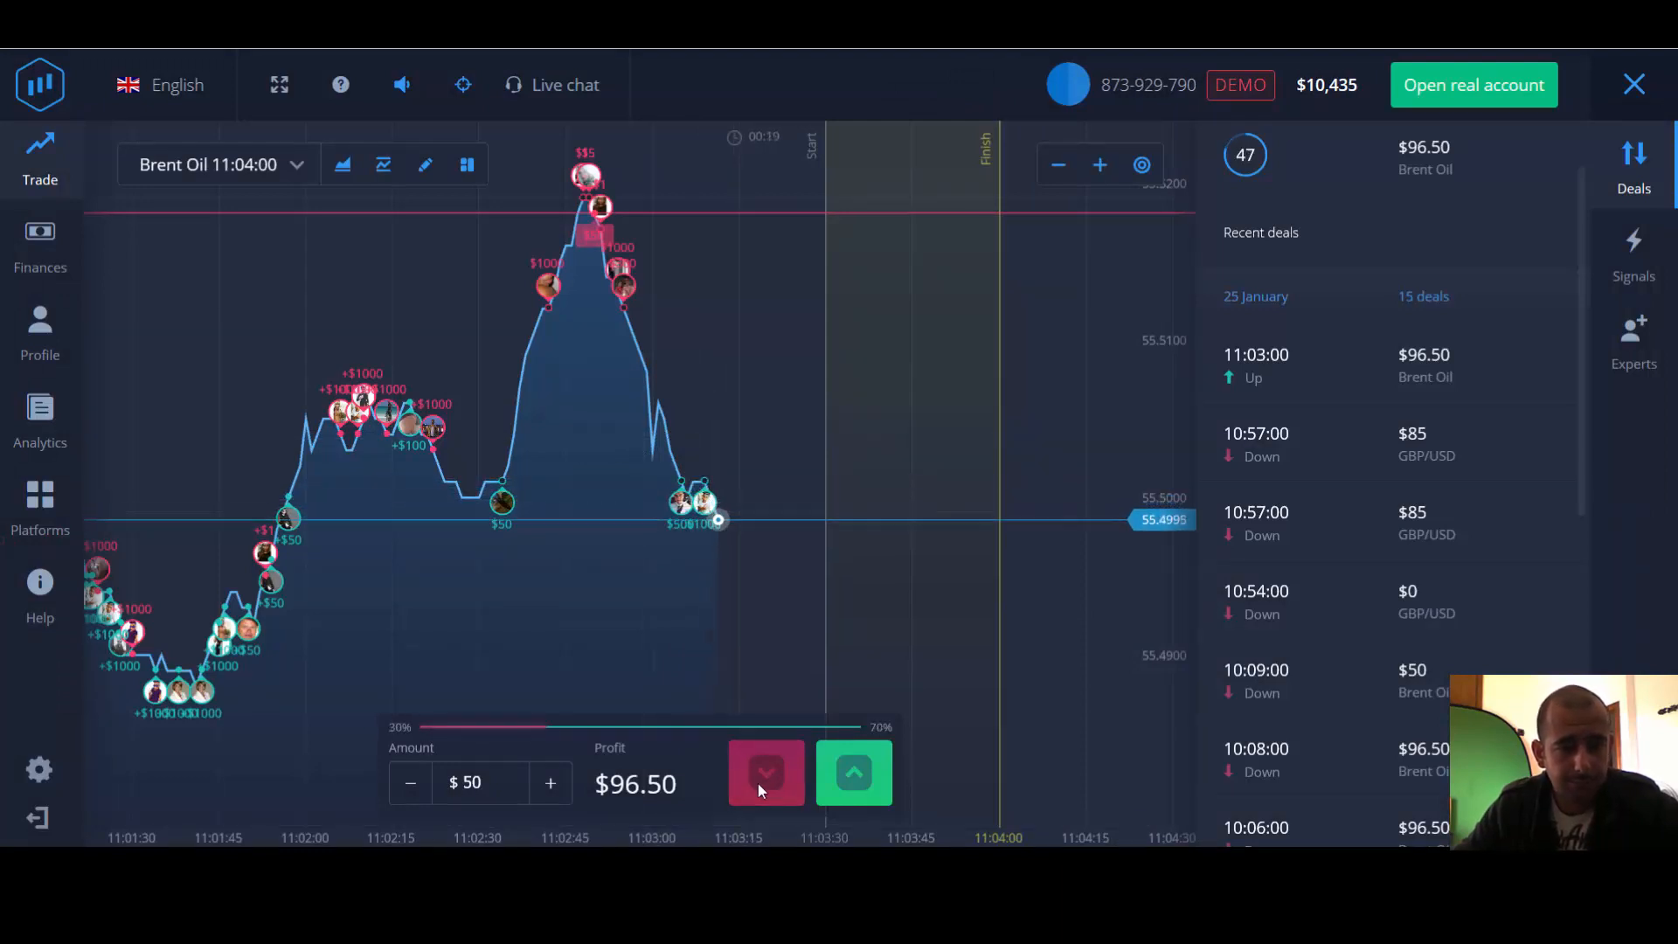
- Bet $50 Down on Brent Oil for 11:04, then close its $96.50 result
click(853, 772)
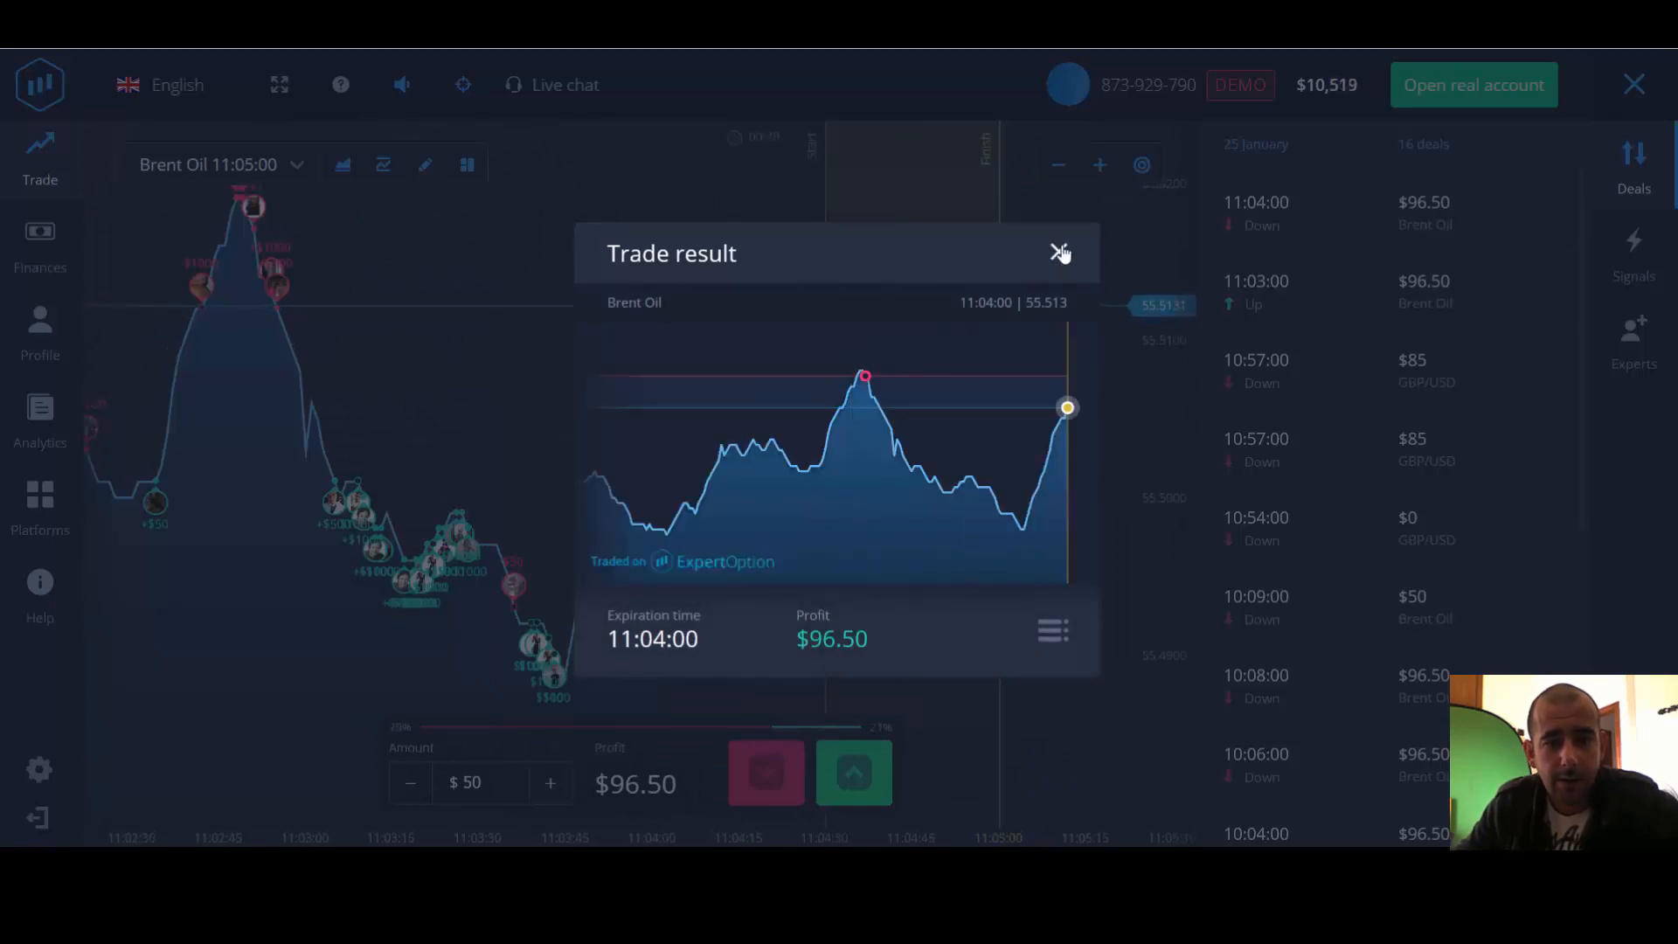
click(1059, 254)
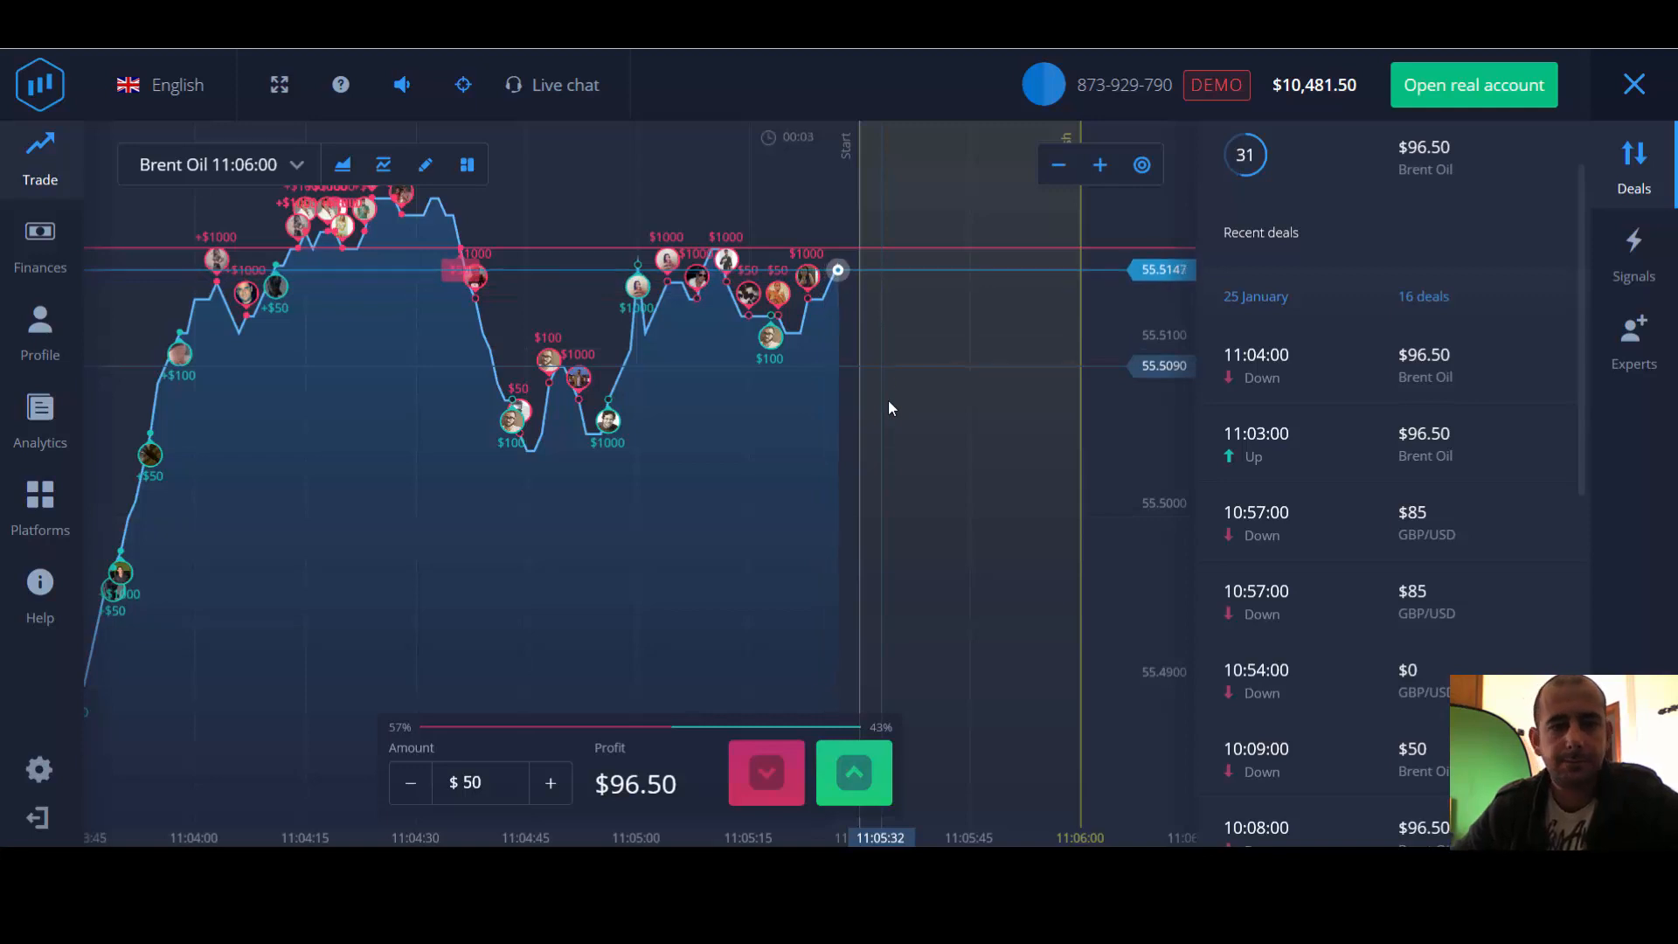
- Bet $50 Down on Brent Oil for the 11:06 expiry
click(852, 771)
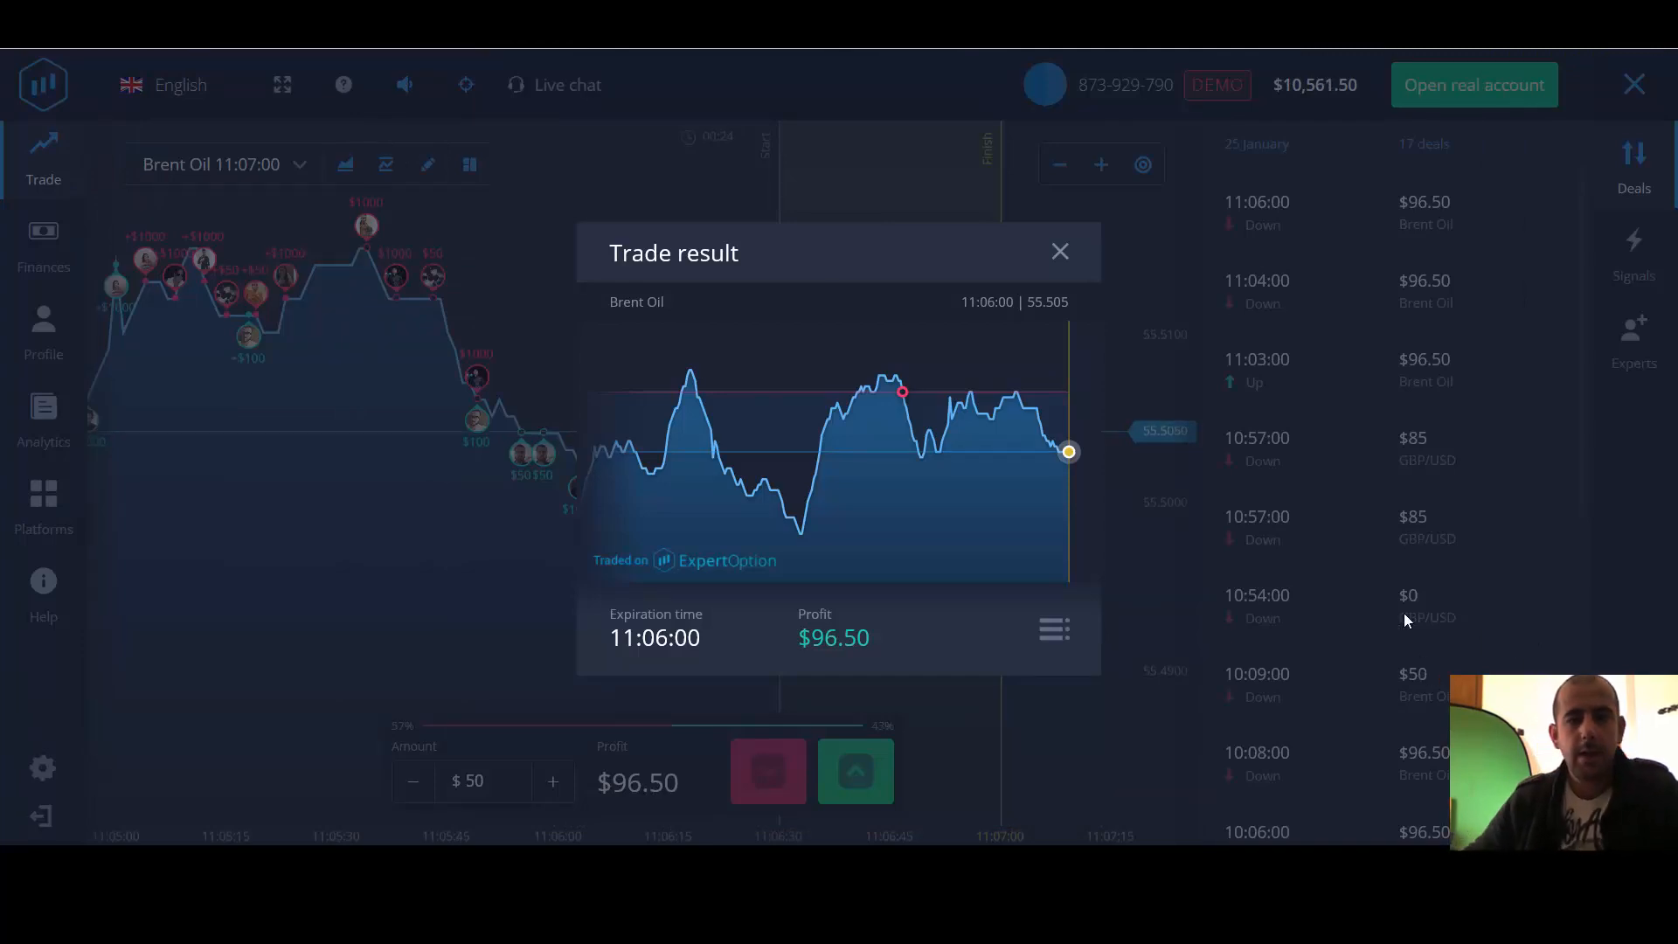
- Close the 11:06 Brent Oil trade result after its $96.50 win
click(1058, 252)
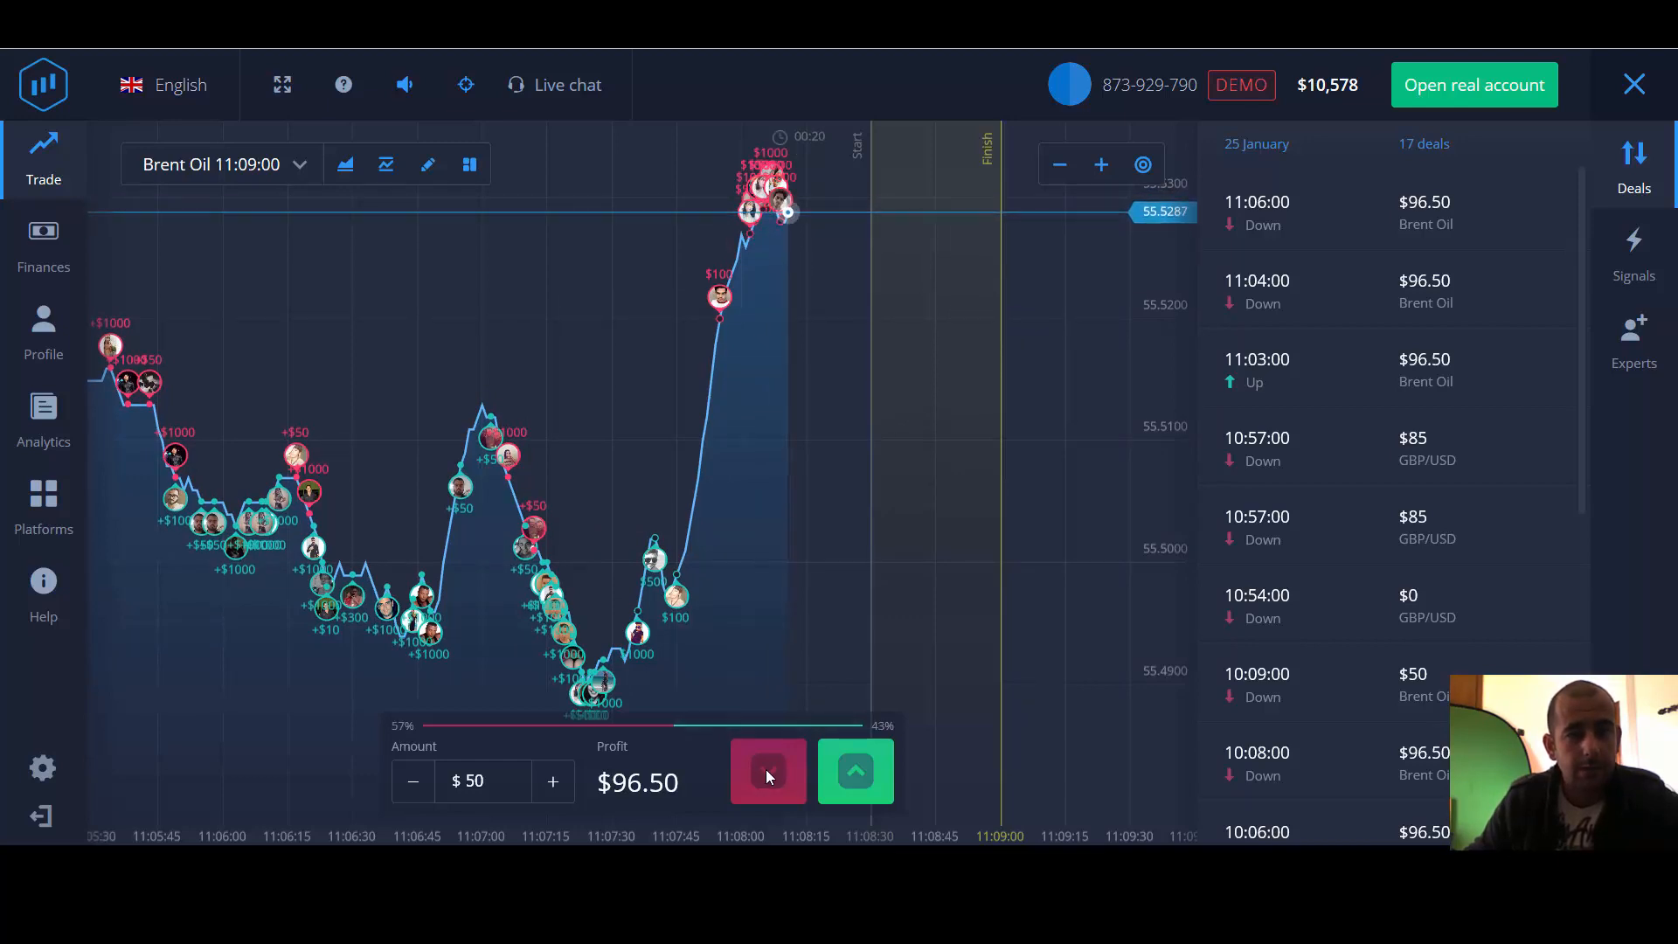
- Place a $50 Down bet on Brent Oil expiring at 11:09
click(767, 770)
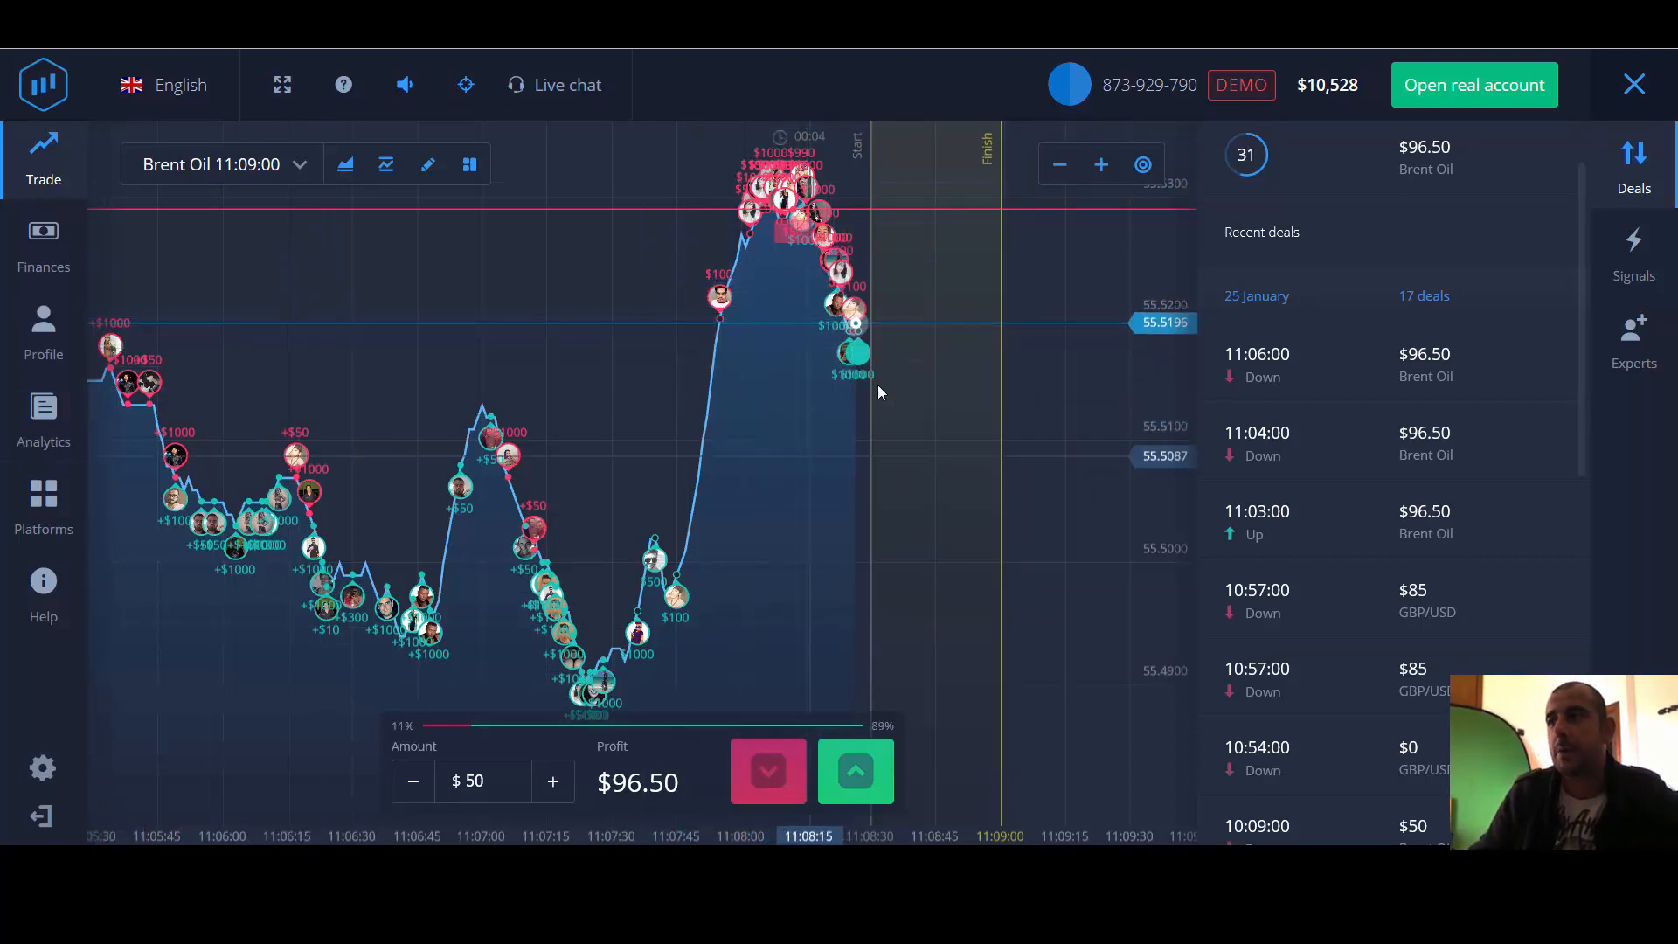
click(855, 770)
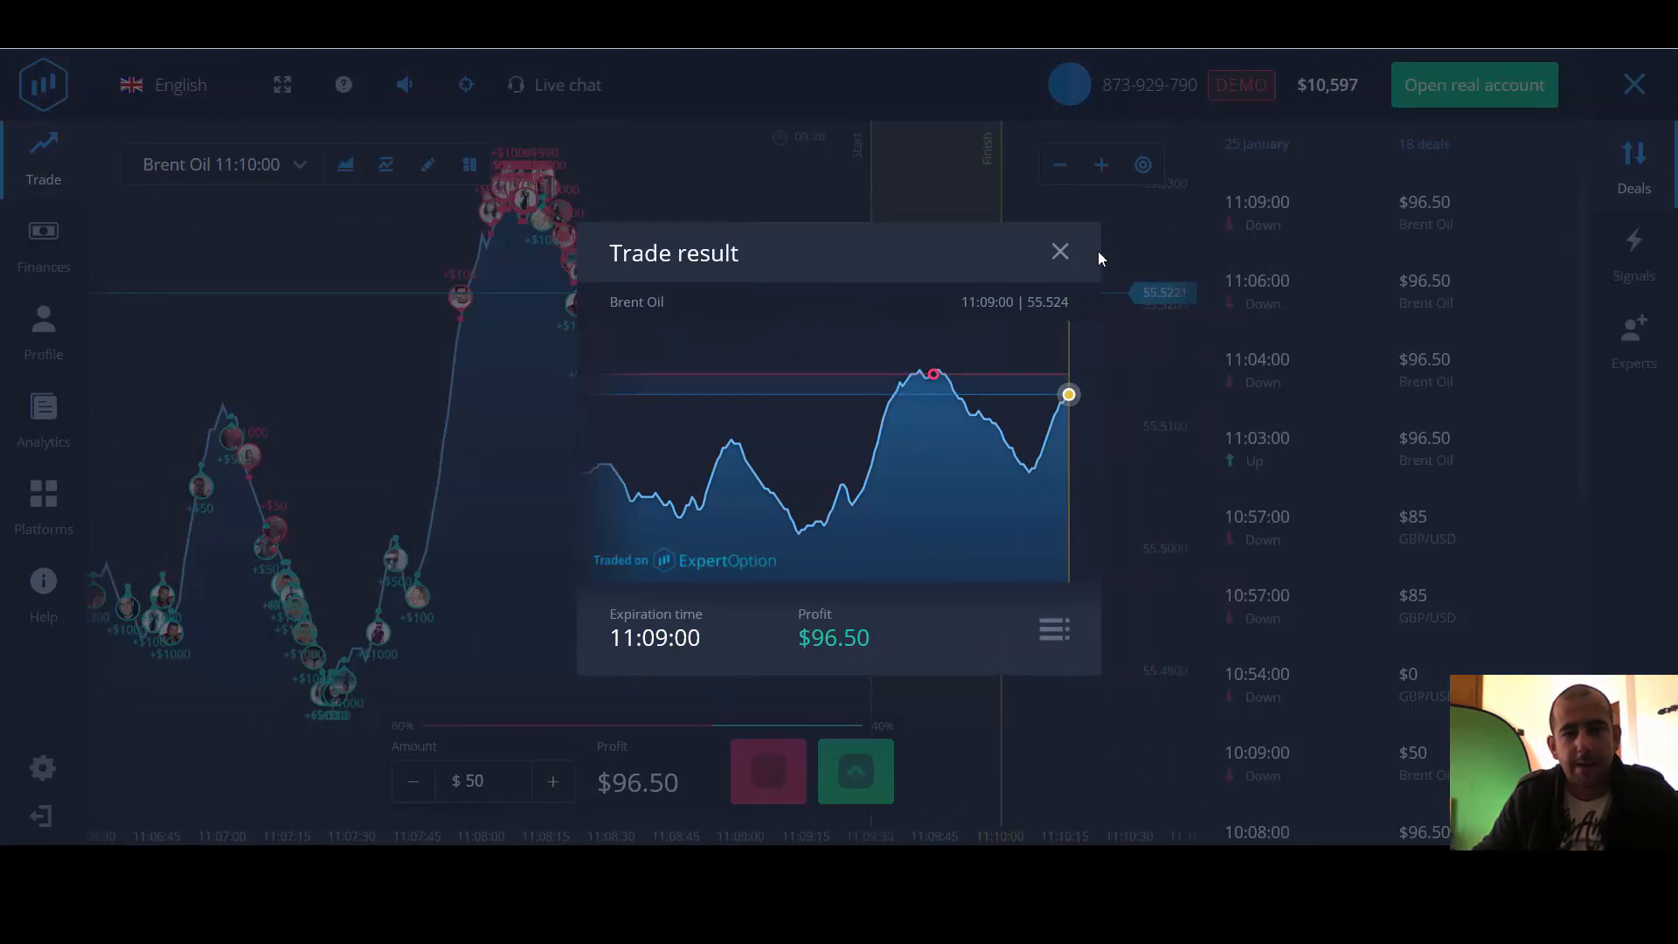
click(1058, 252)
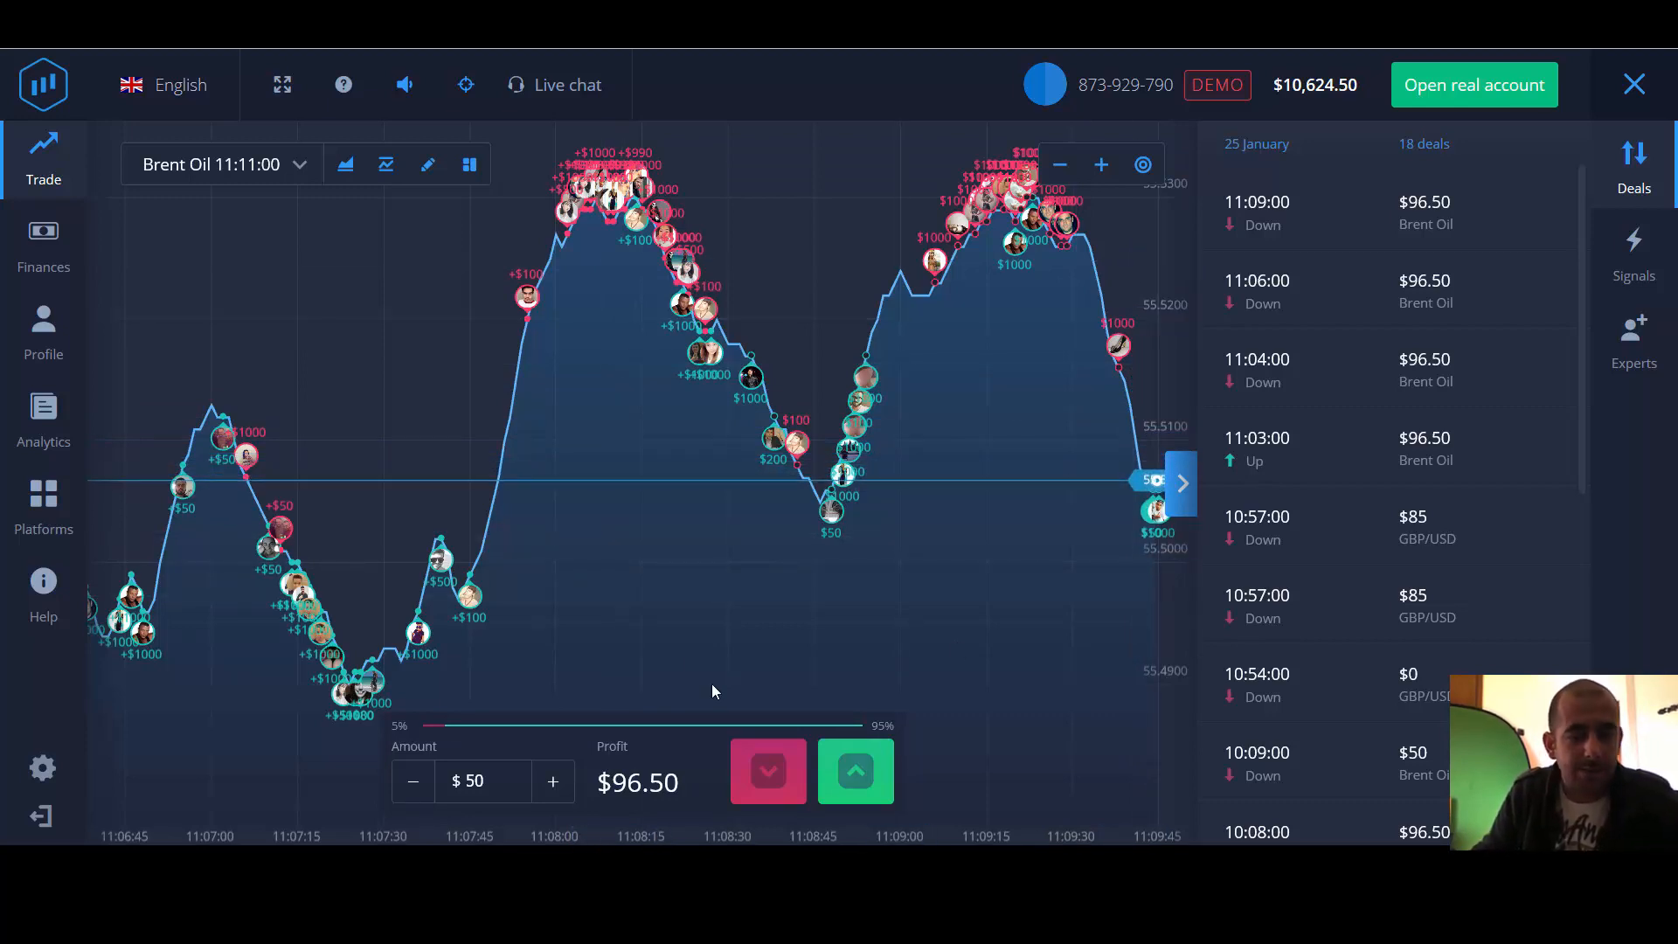
mouse_move(499, 184)
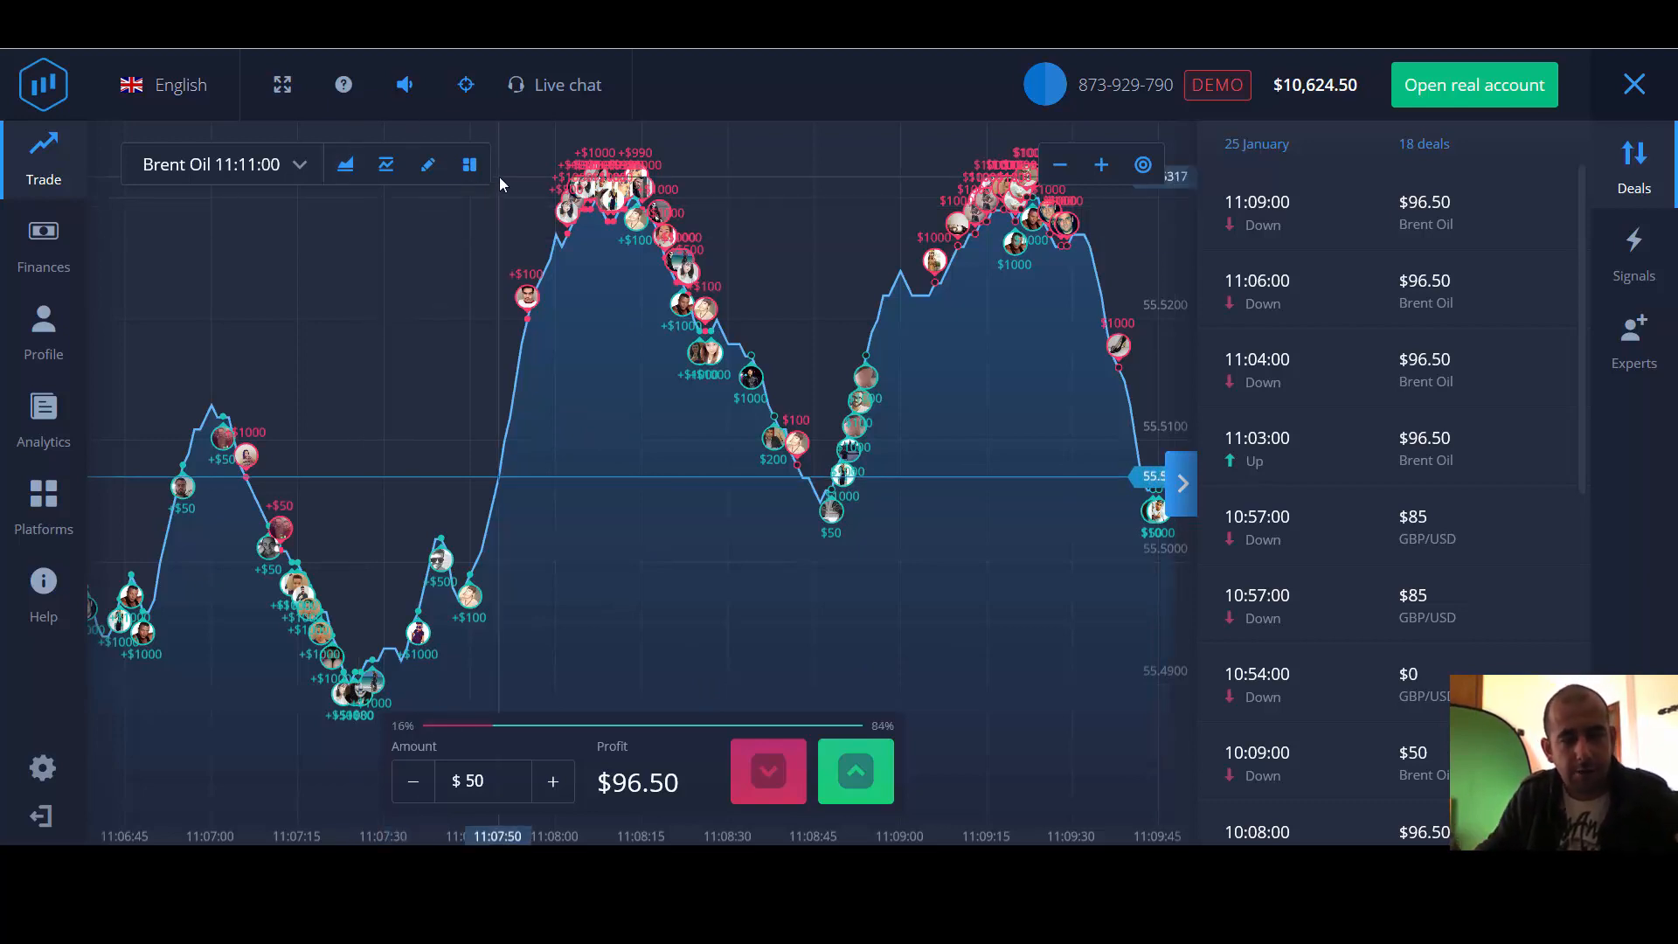